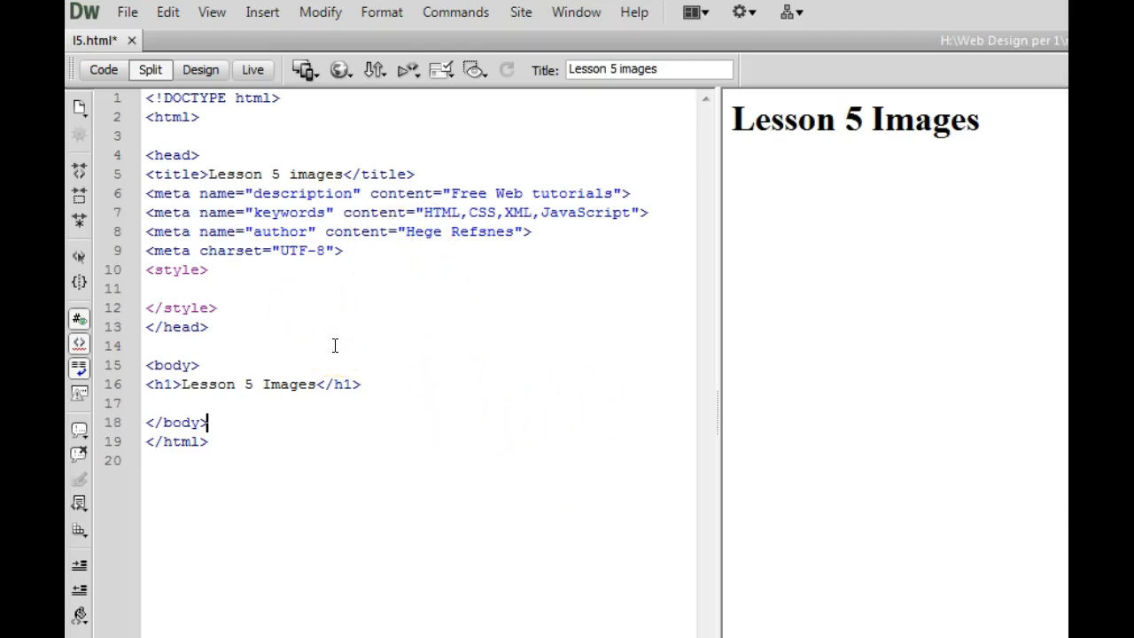
mouse_move(405, 285)
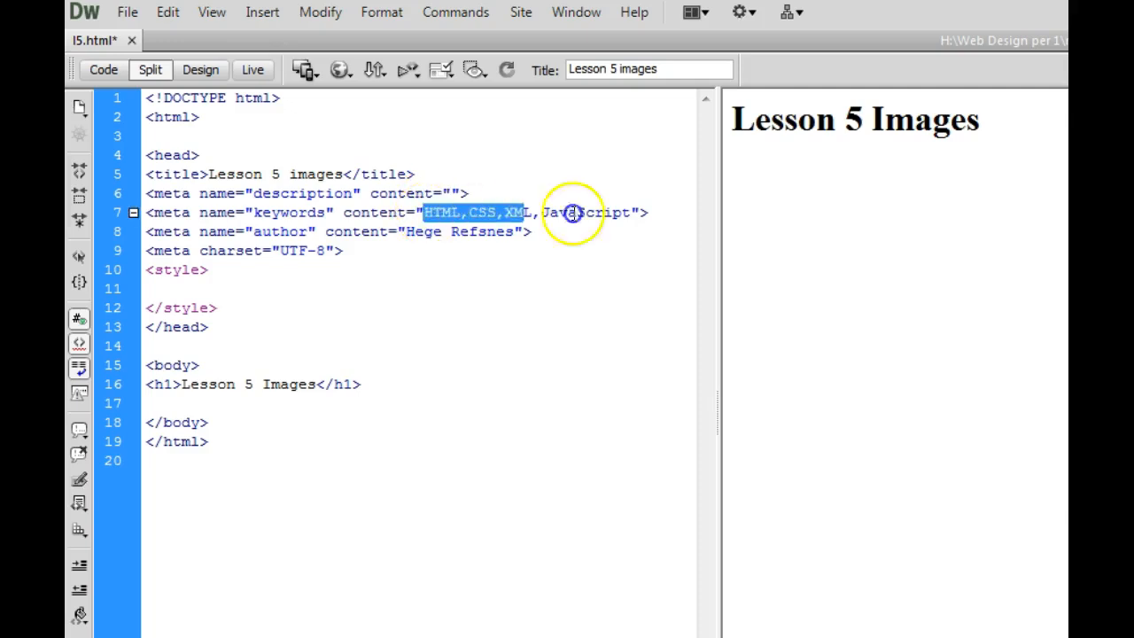
- Clear the keywords meta content and select the Lesson 5 Images heading line
key("Delete")
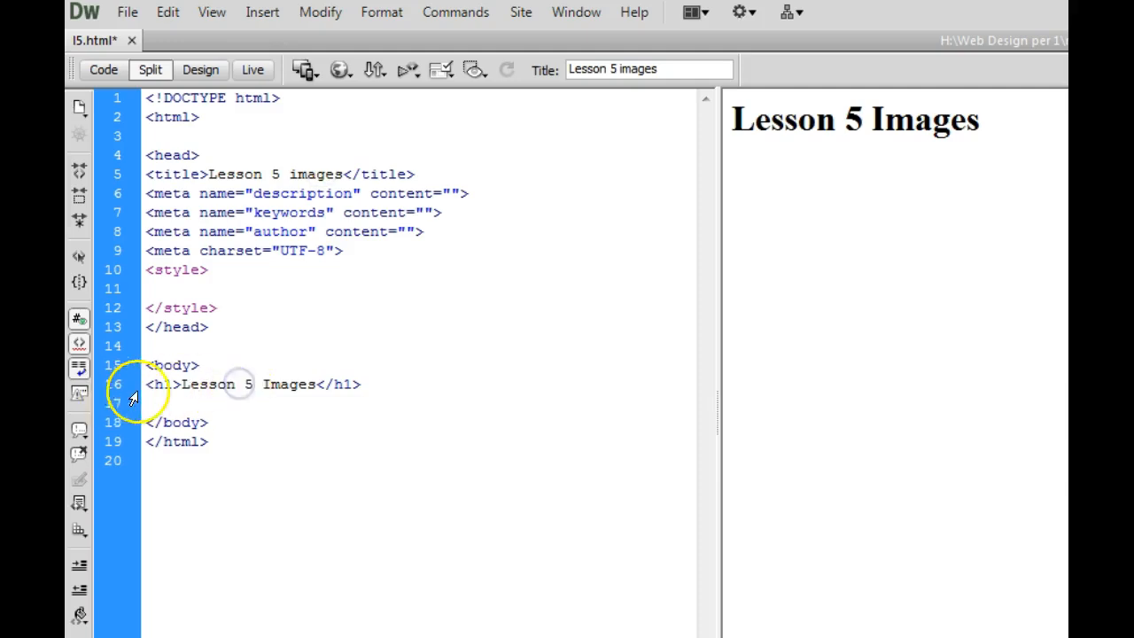
triple_click(253, 383)
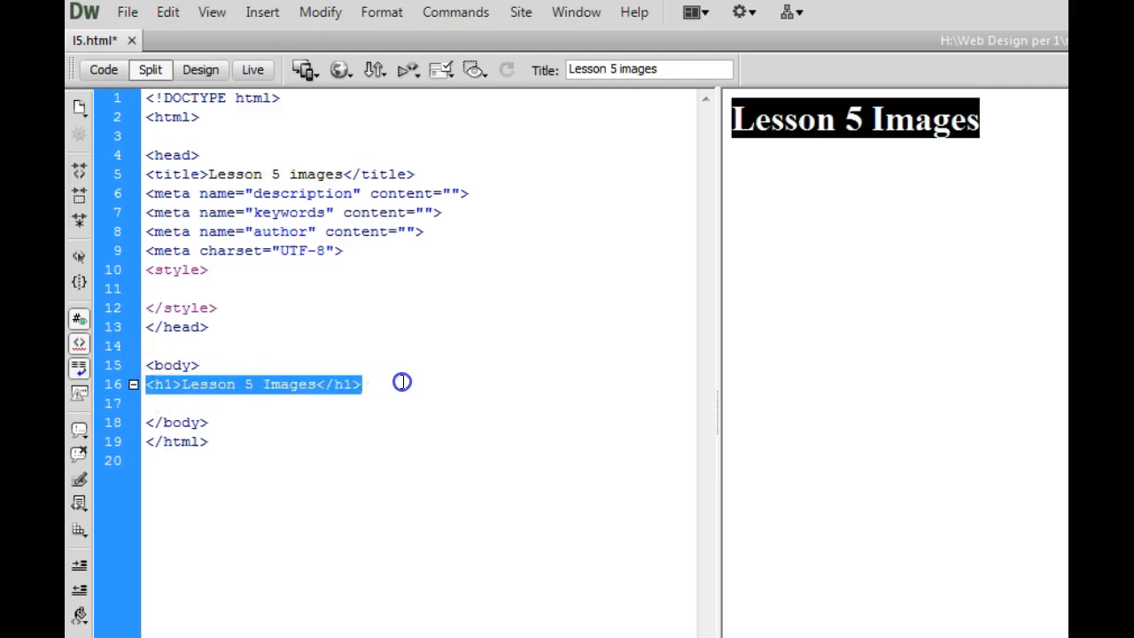
mouse_move(829, 148)
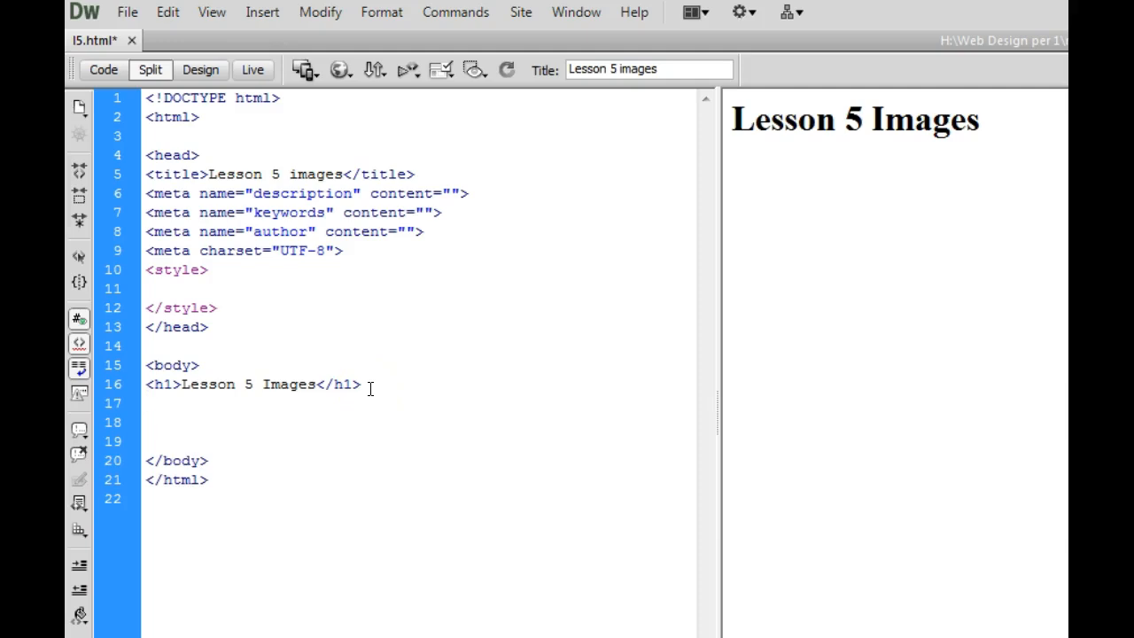
- Type <img src="images/ on line 18 below the heading
type("<img")
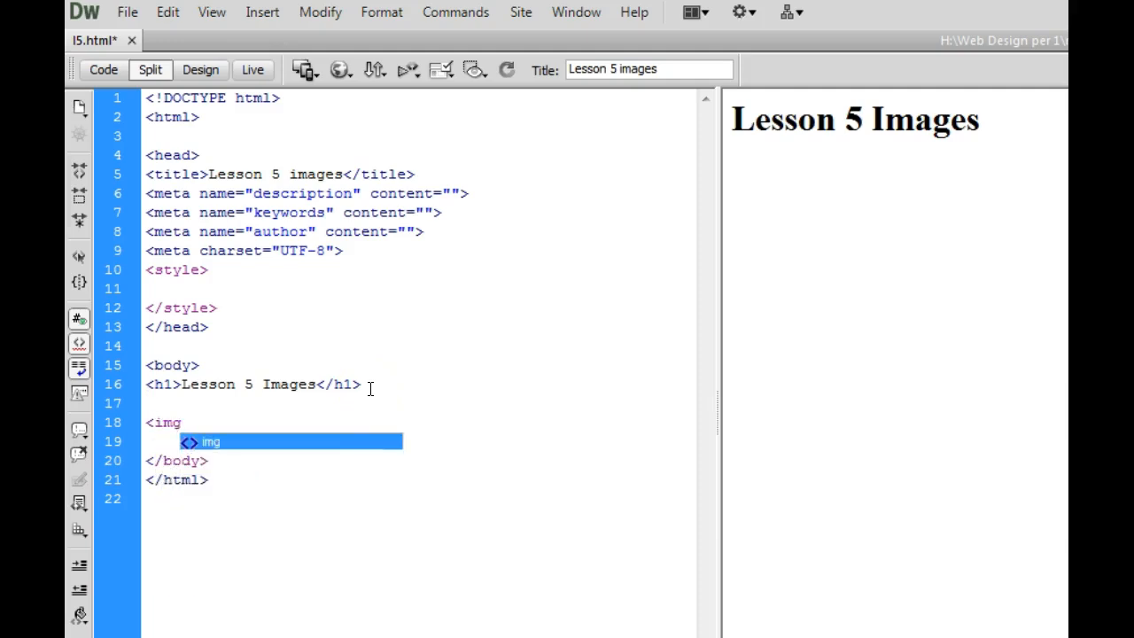
type("src=")
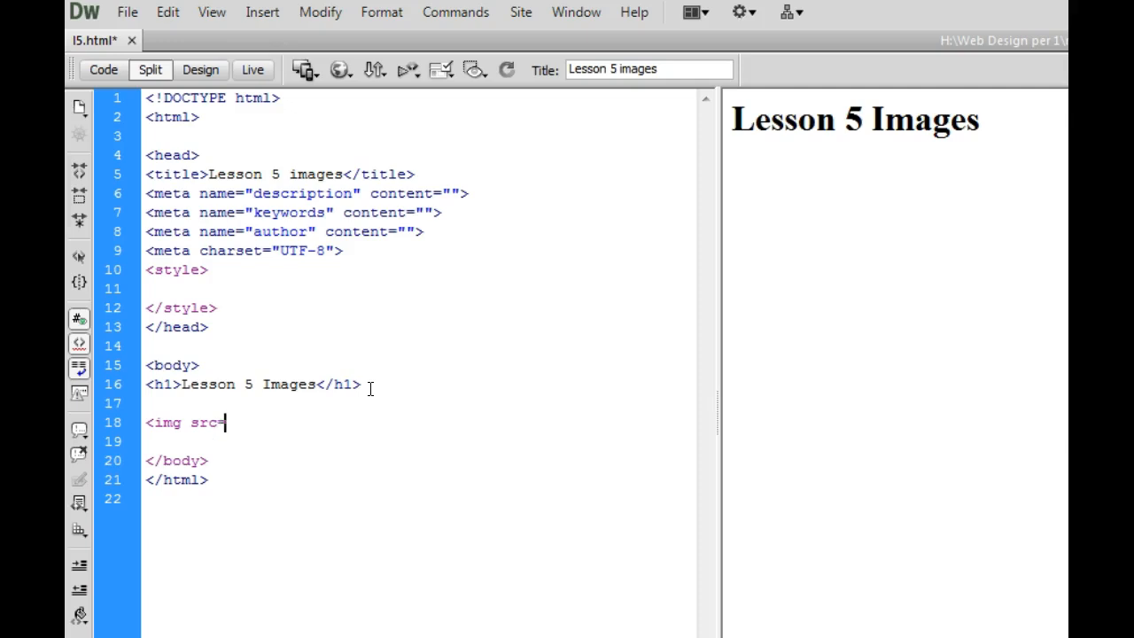
type("\"")
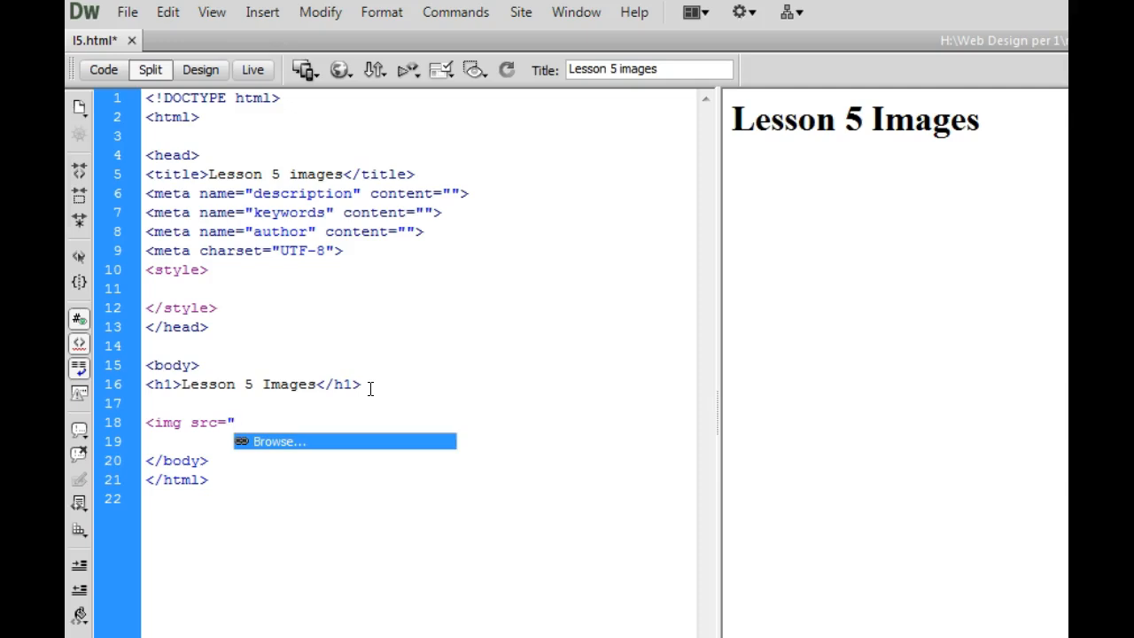
type("images")
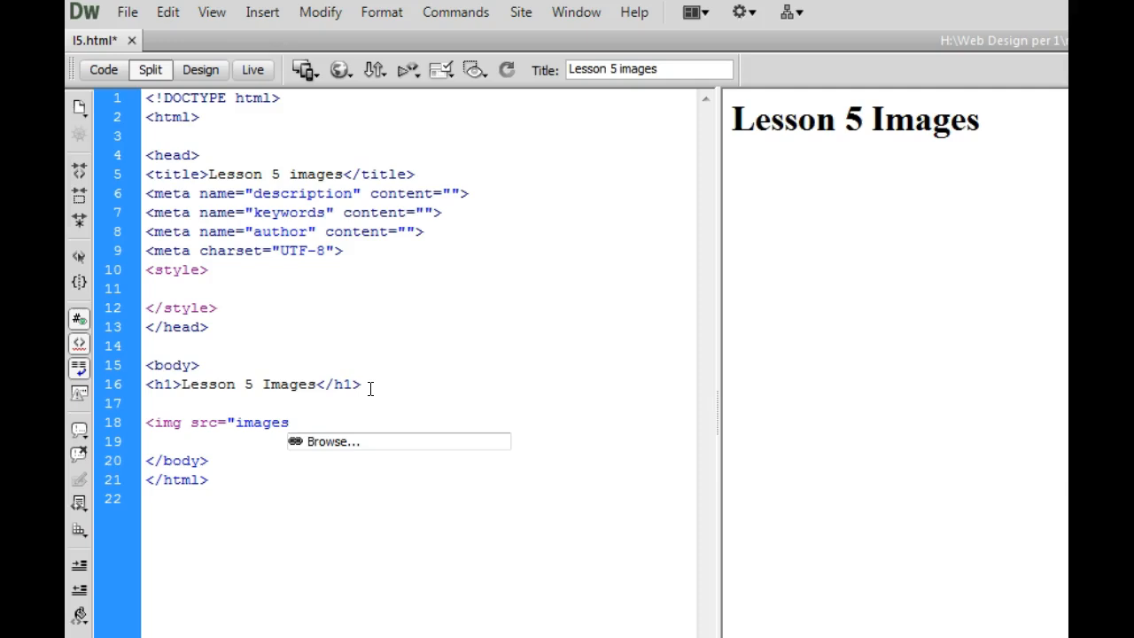
type("/")
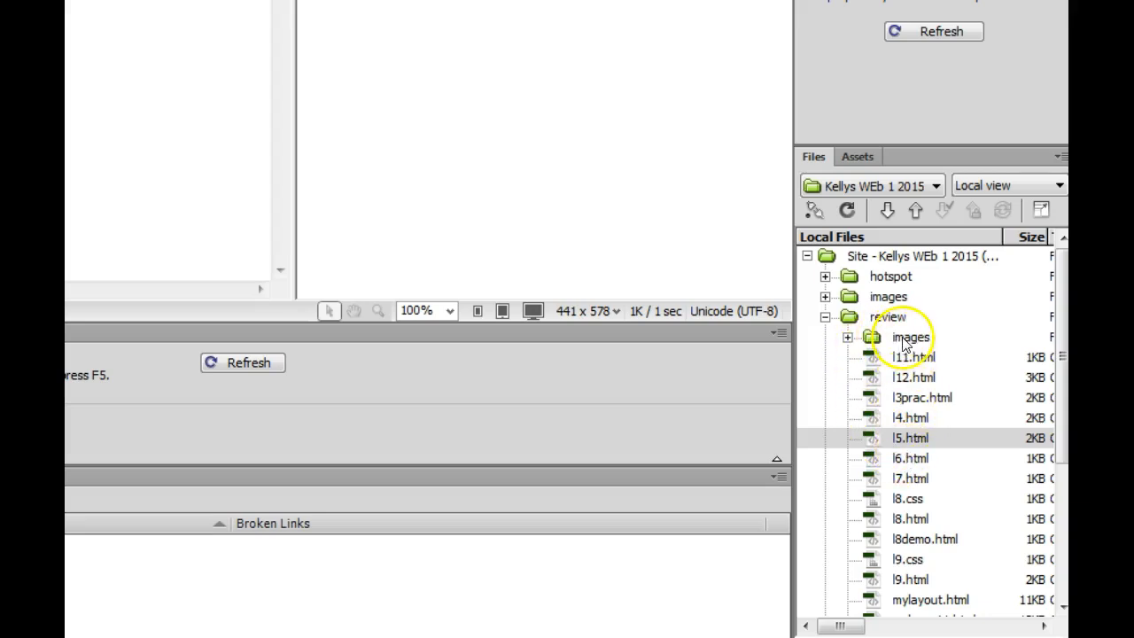
left_click(846, 336)
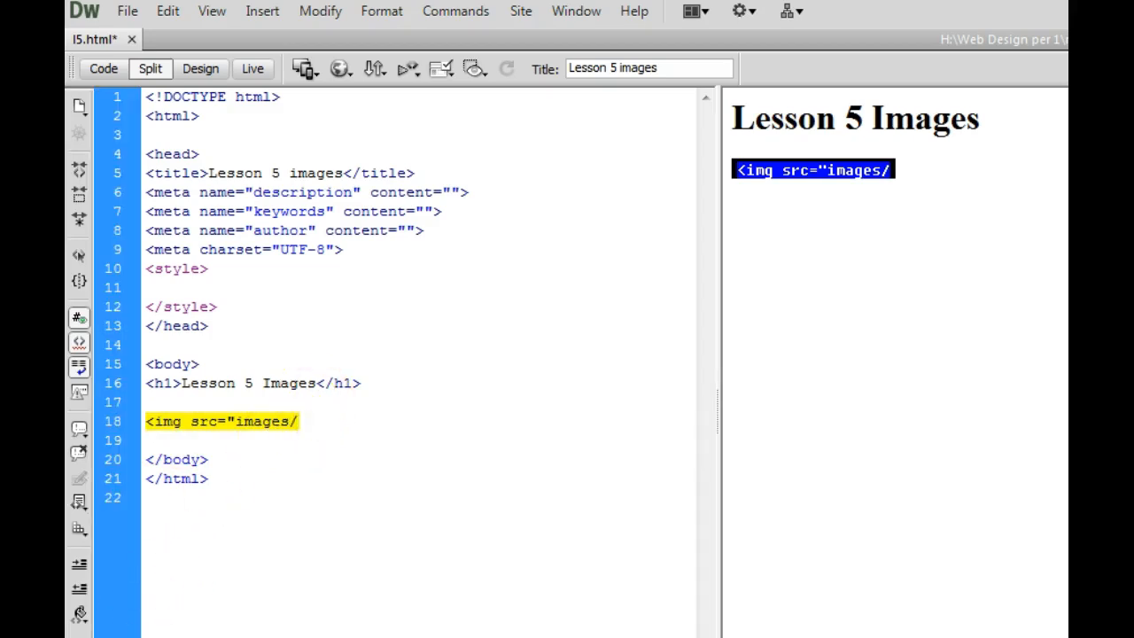
- Finish the tag with flower.jpg"> and check the flower photo in the preview
type("flower.jpg")
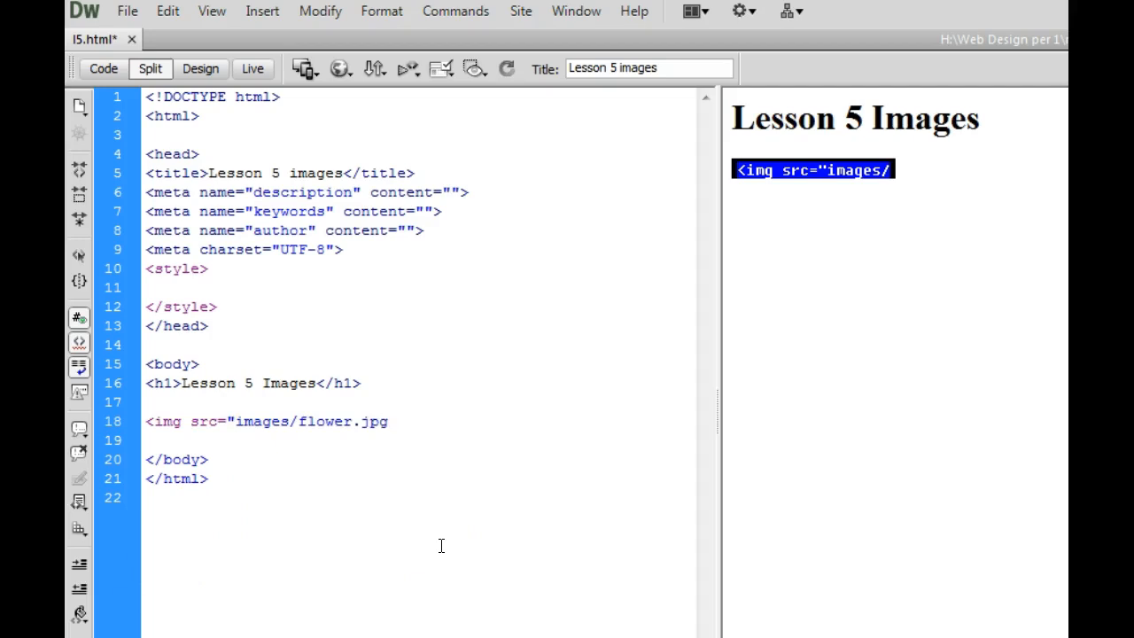
type("\">")
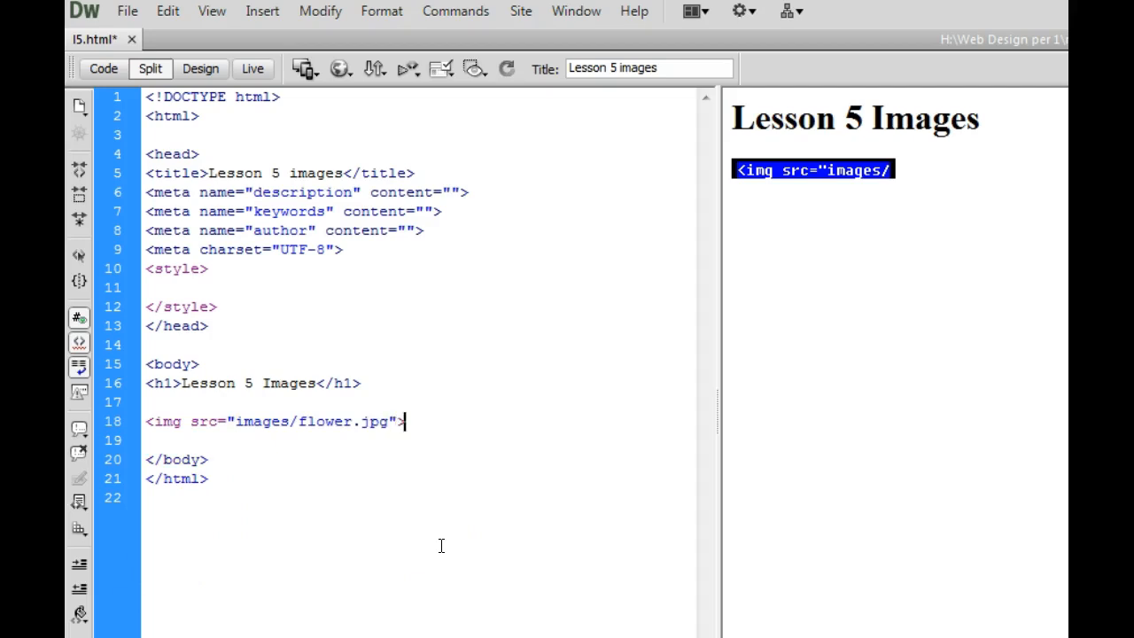
mouse_move(921, 409)
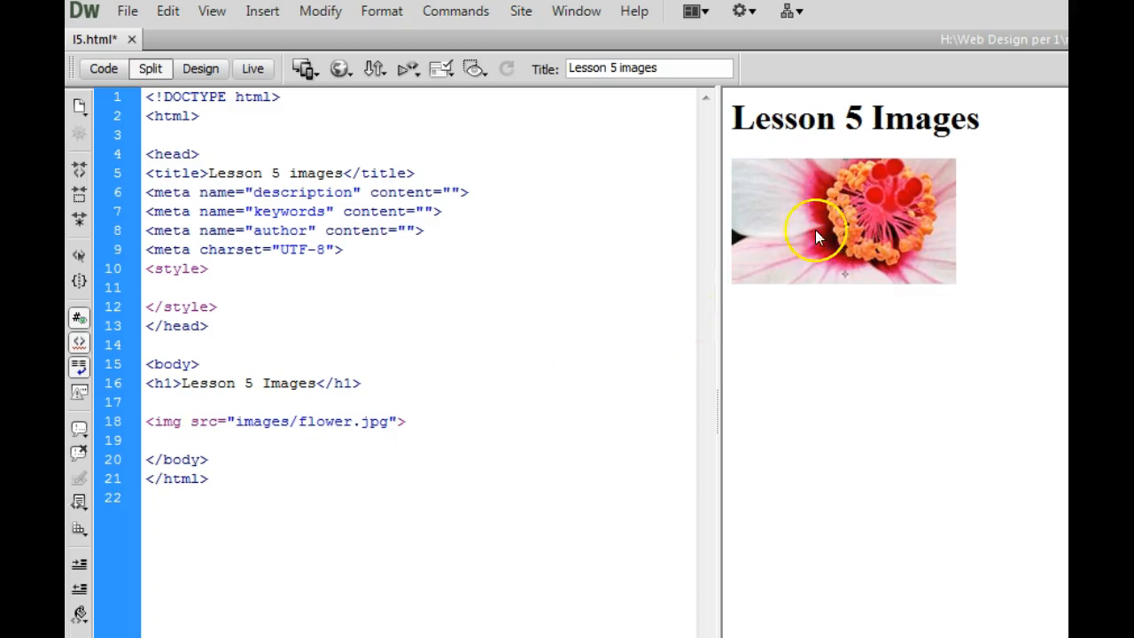
left_click(815, 235)
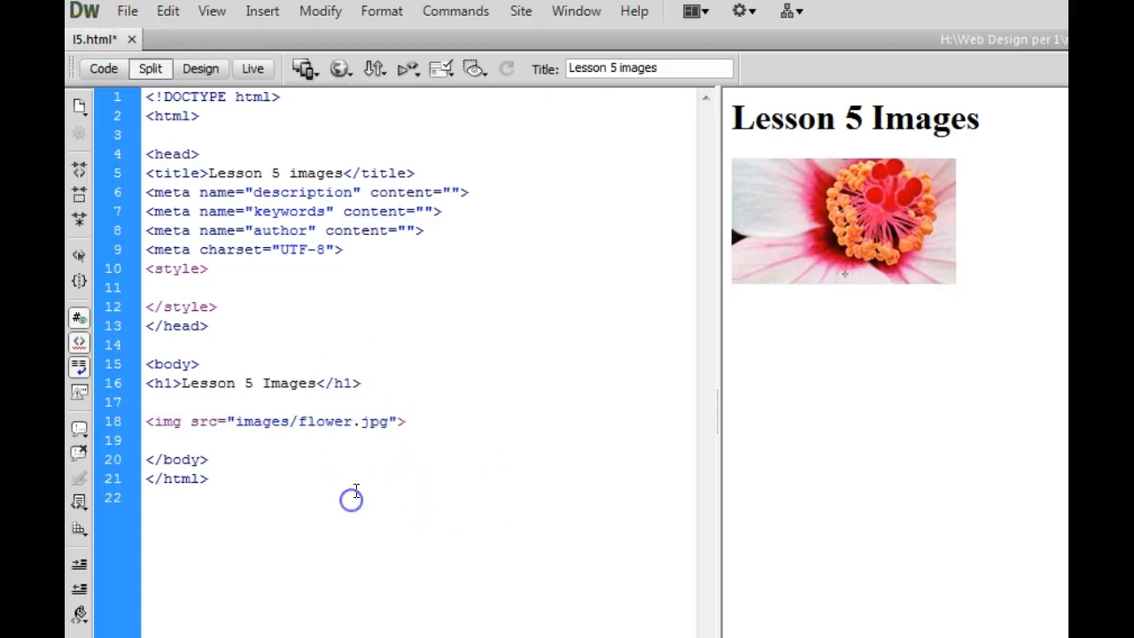
left_click(842, 221)
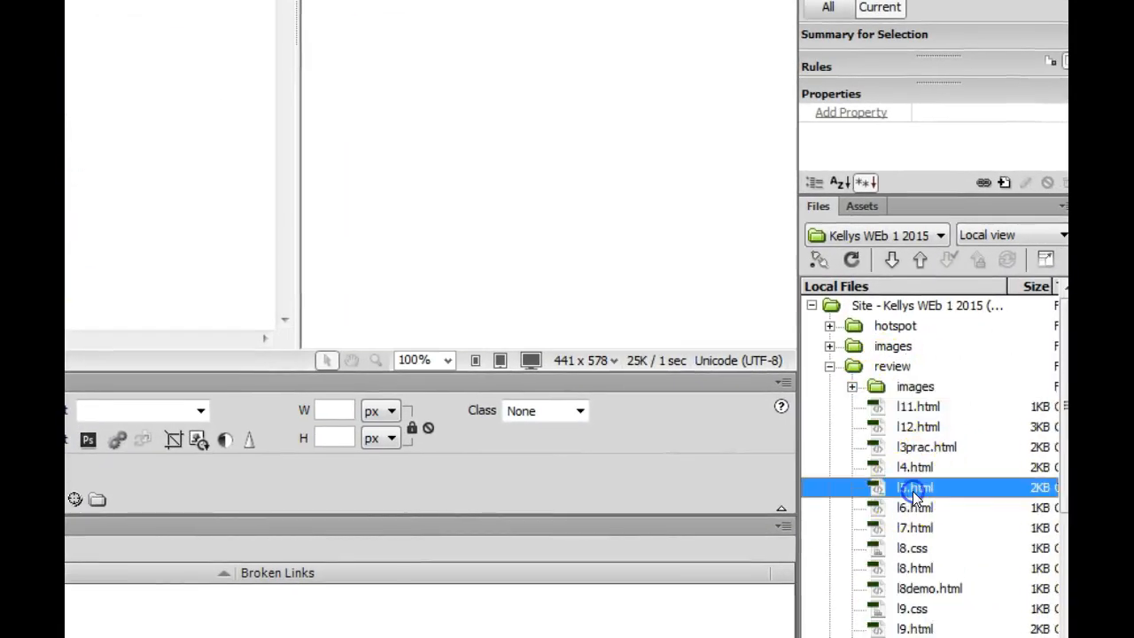
- Select l5.html in the Files panel and expand the review images folder
left_click(915, 386)
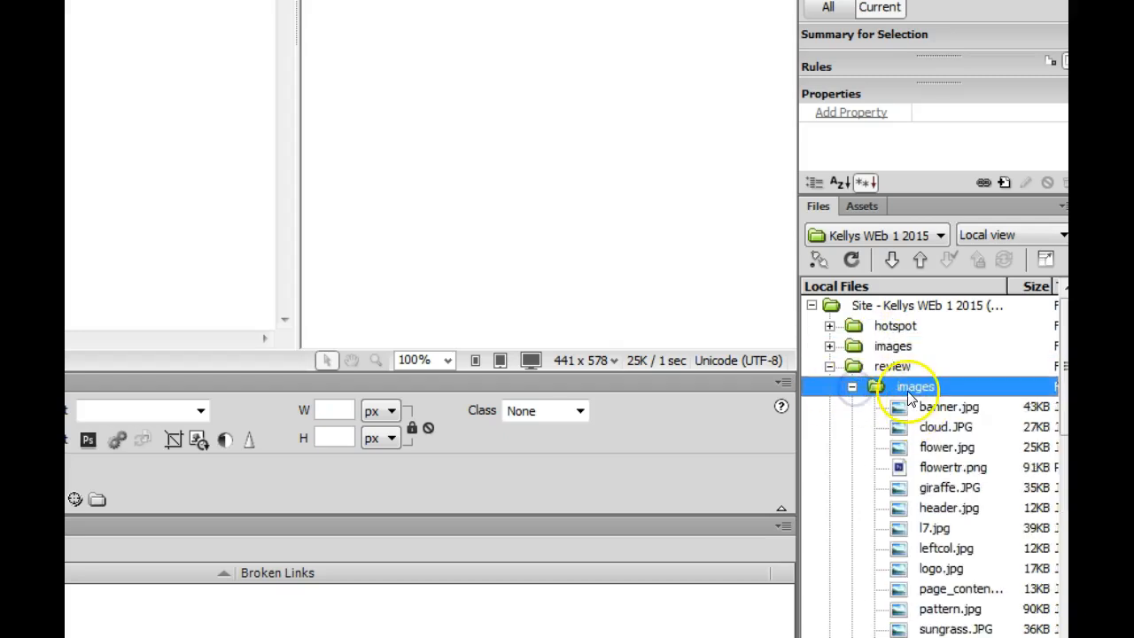
left_click(945, 446)
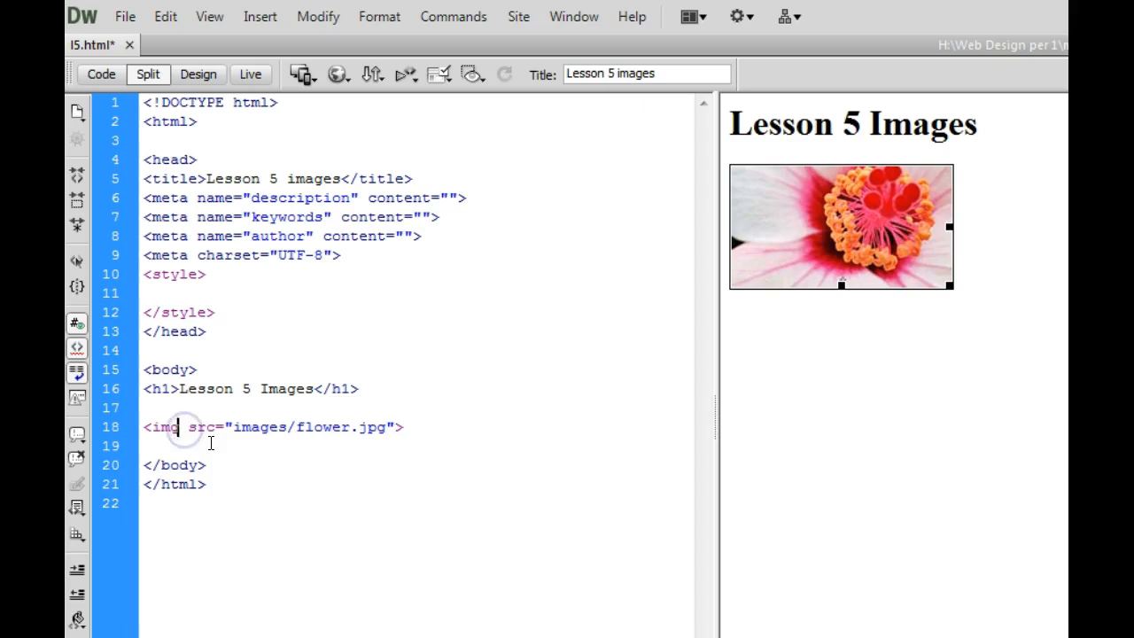
- Add alt="A picture of a flower" inside the flower.jpg img tag
type("alt=\"")
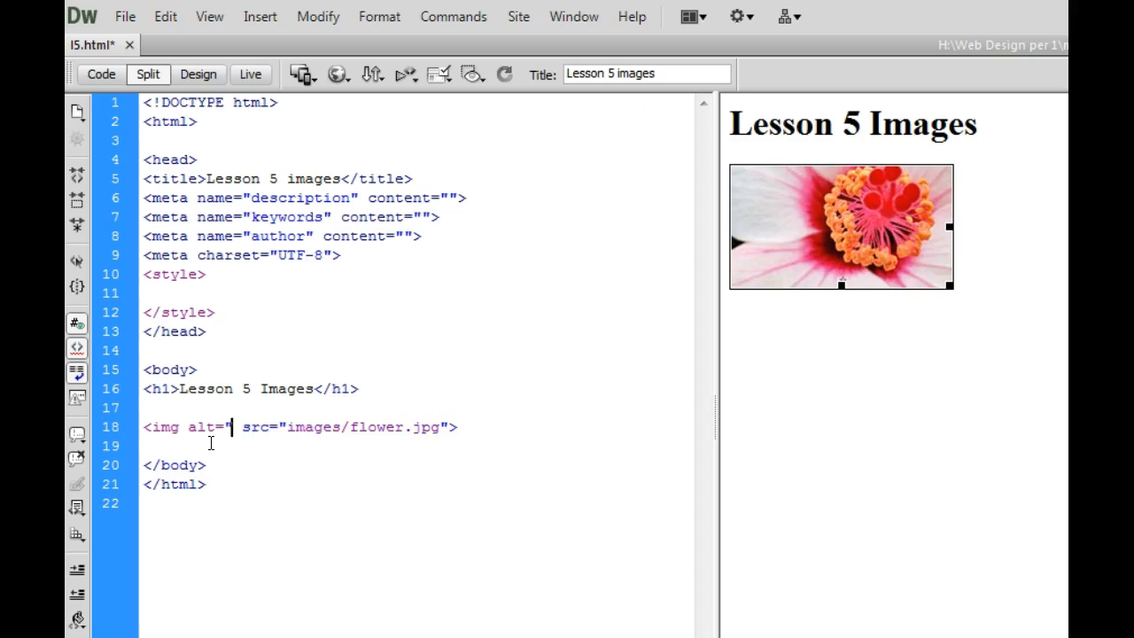
type("A picture of a flo")
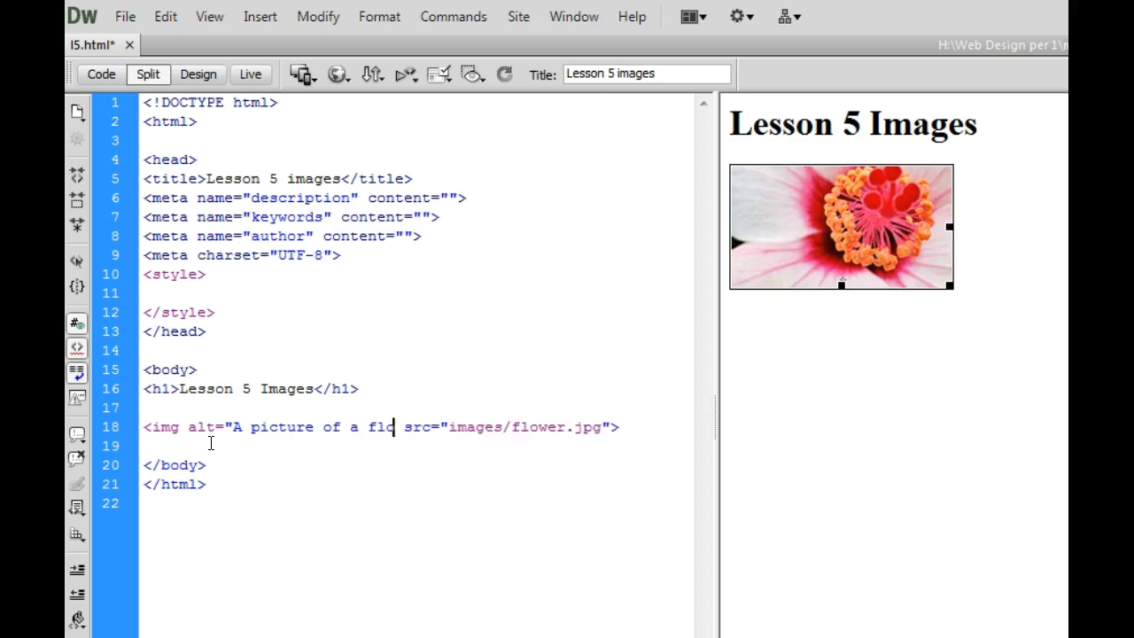
type("wer\"")
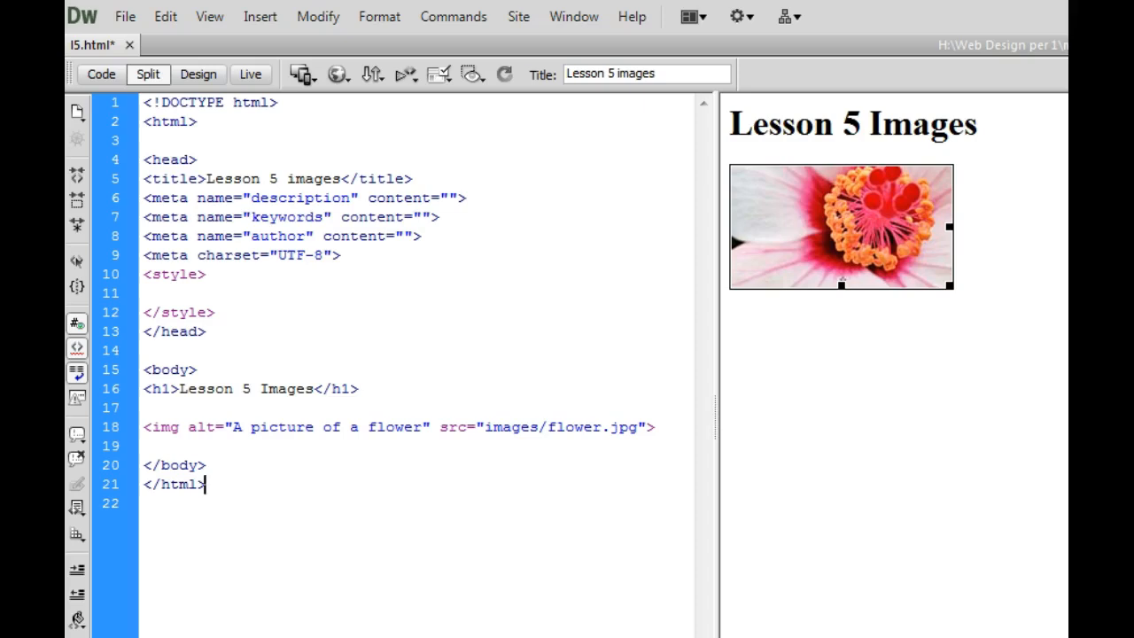
mouse_move(735, 244)
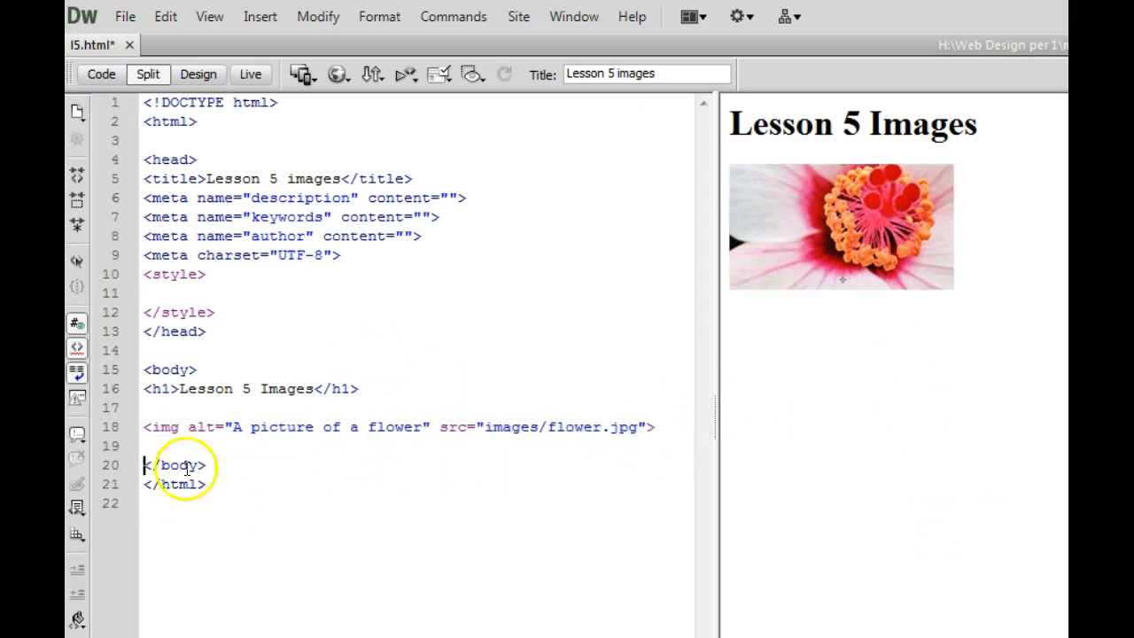
- Insert title="&copy; Picture taken by B. Smith" before the flower image's alt attribute
left_click(839, 226)
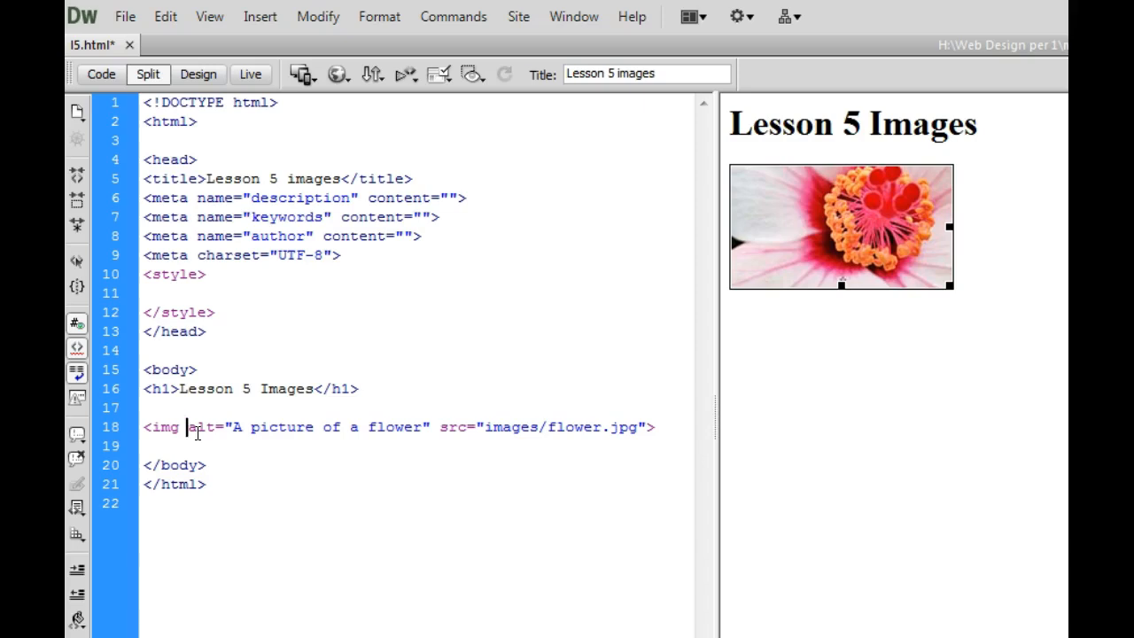
type("title")
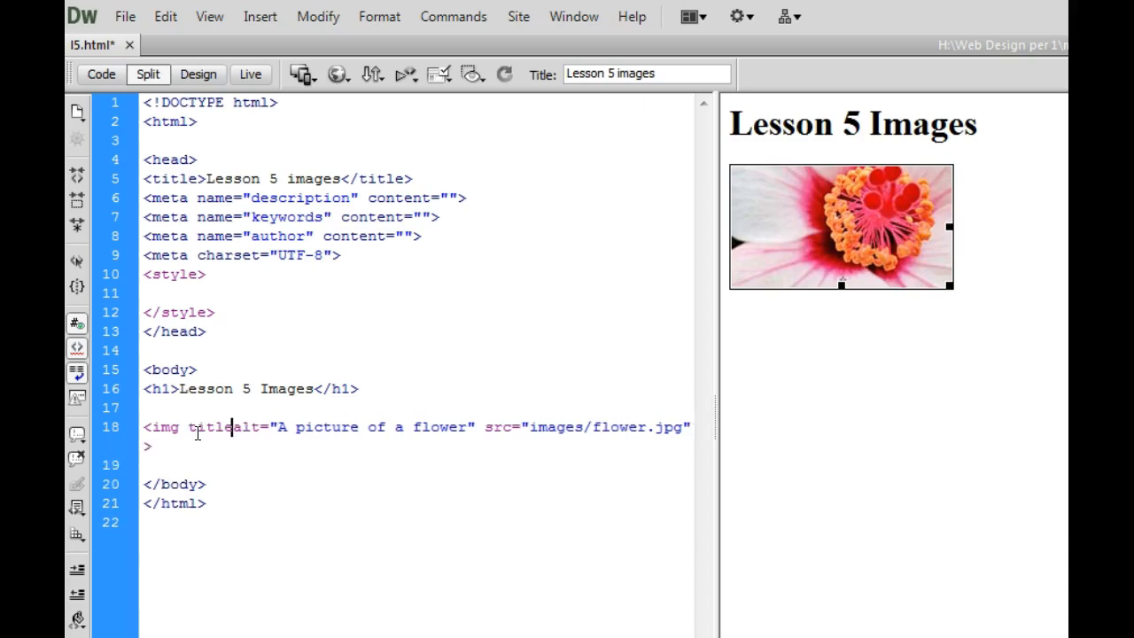
type("\"")
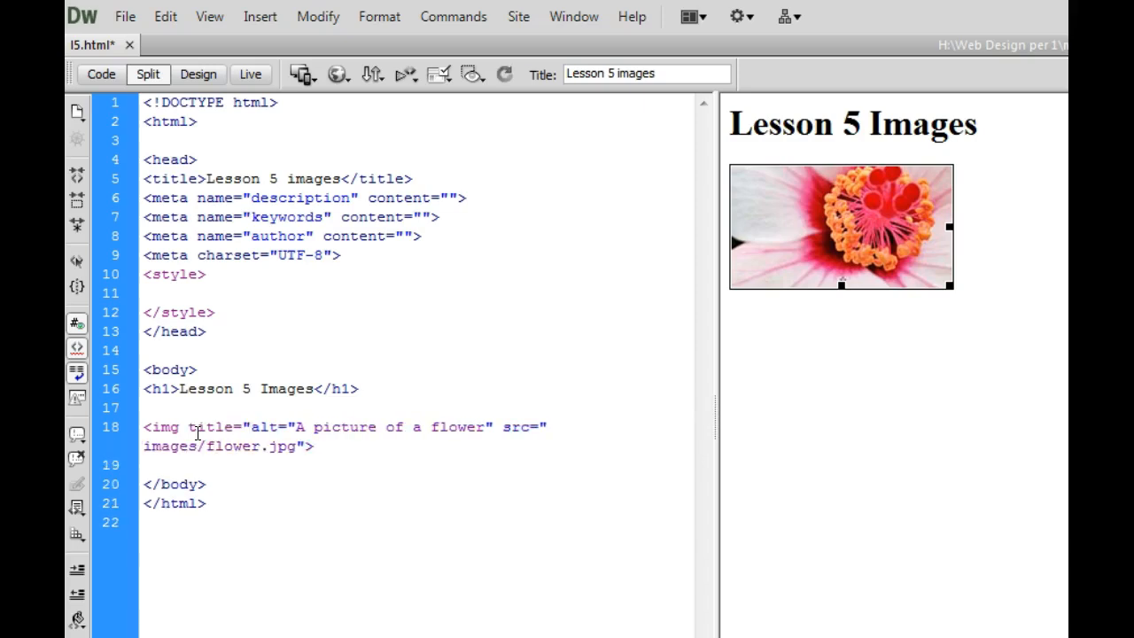
left_click(250, 426)
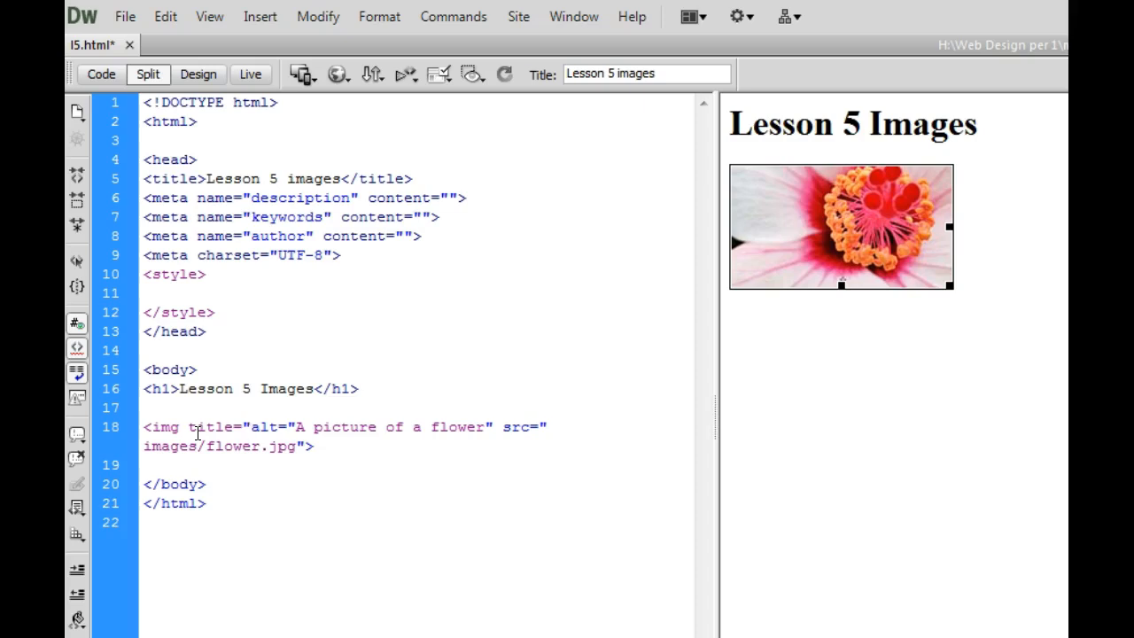
type("&copy; E")
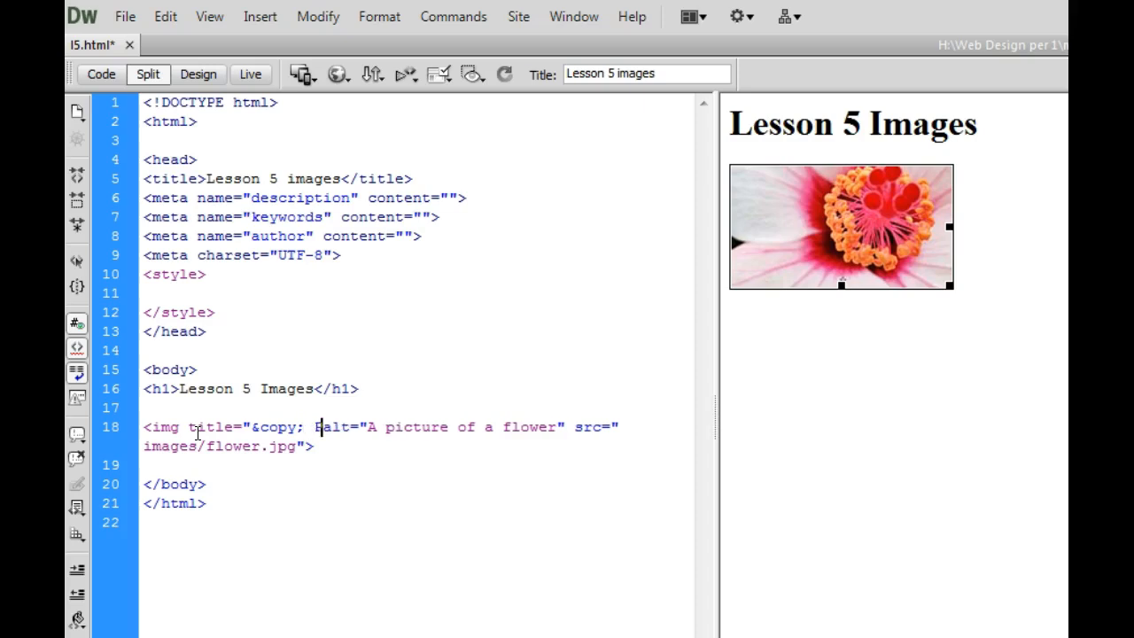
type("Picture taken by")
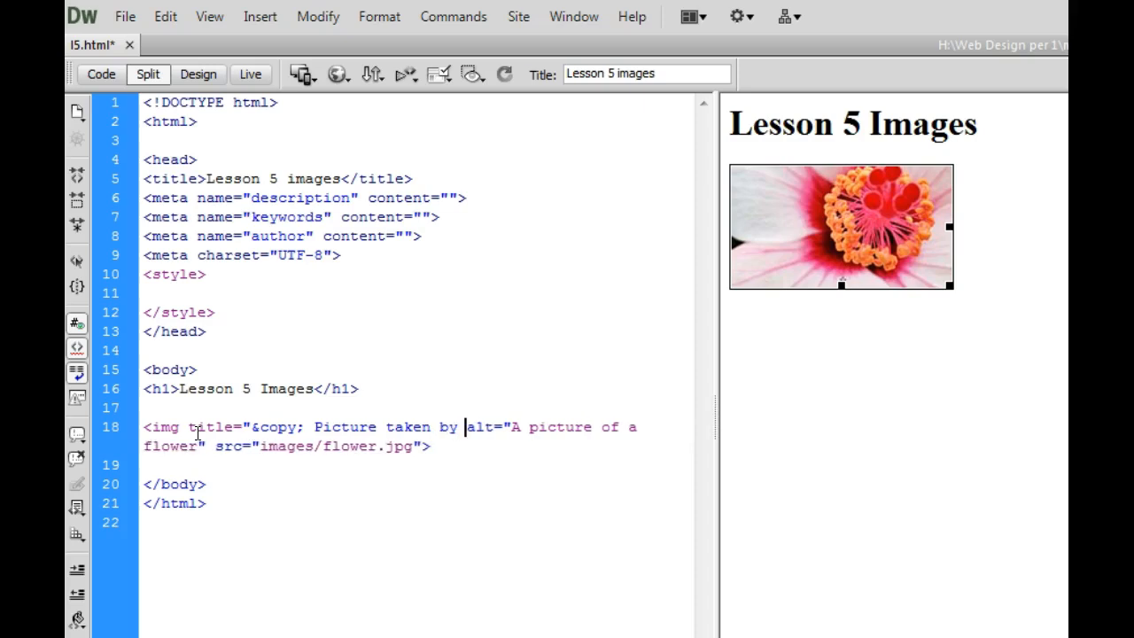
type("B. Smith\"")
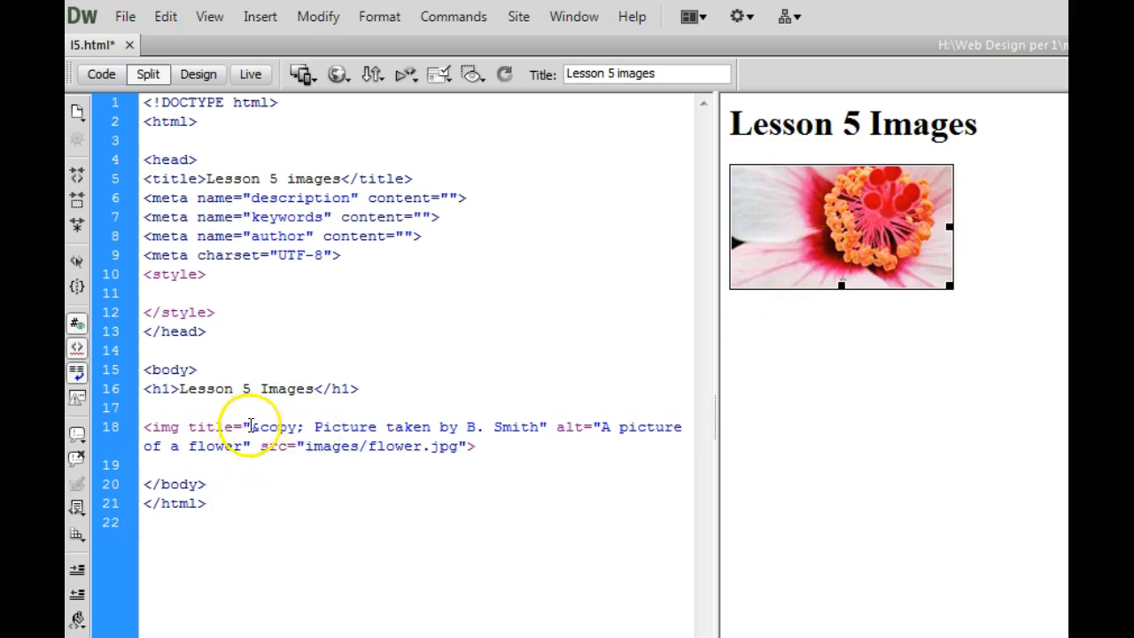
double_click(275, 427)
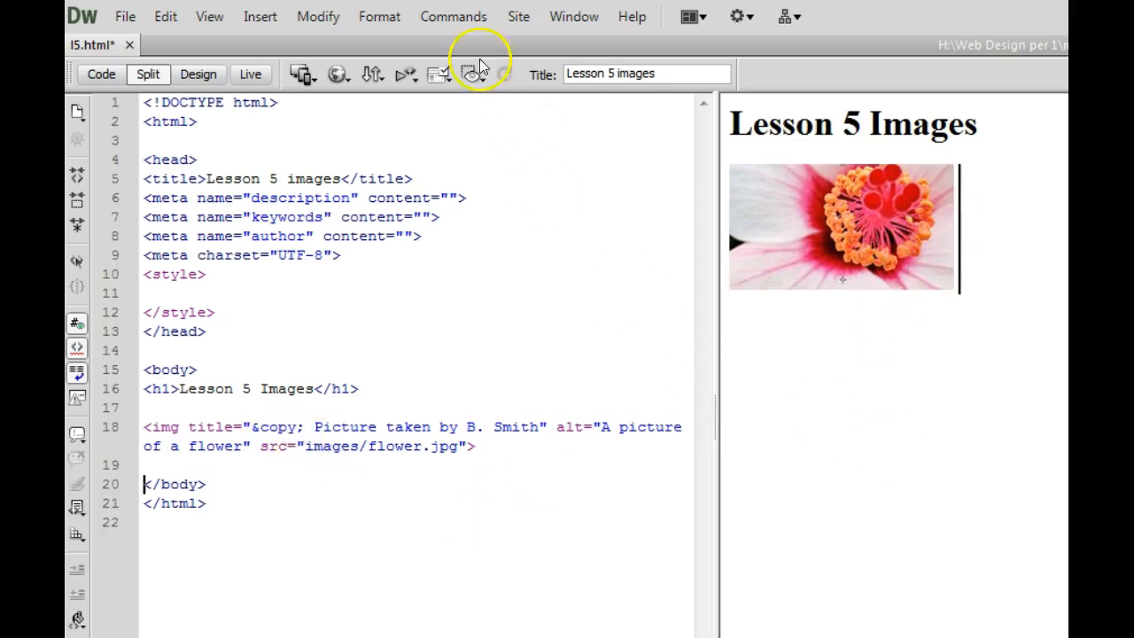
- Preview l5.html in Google Chrome
left_click(125, 16)
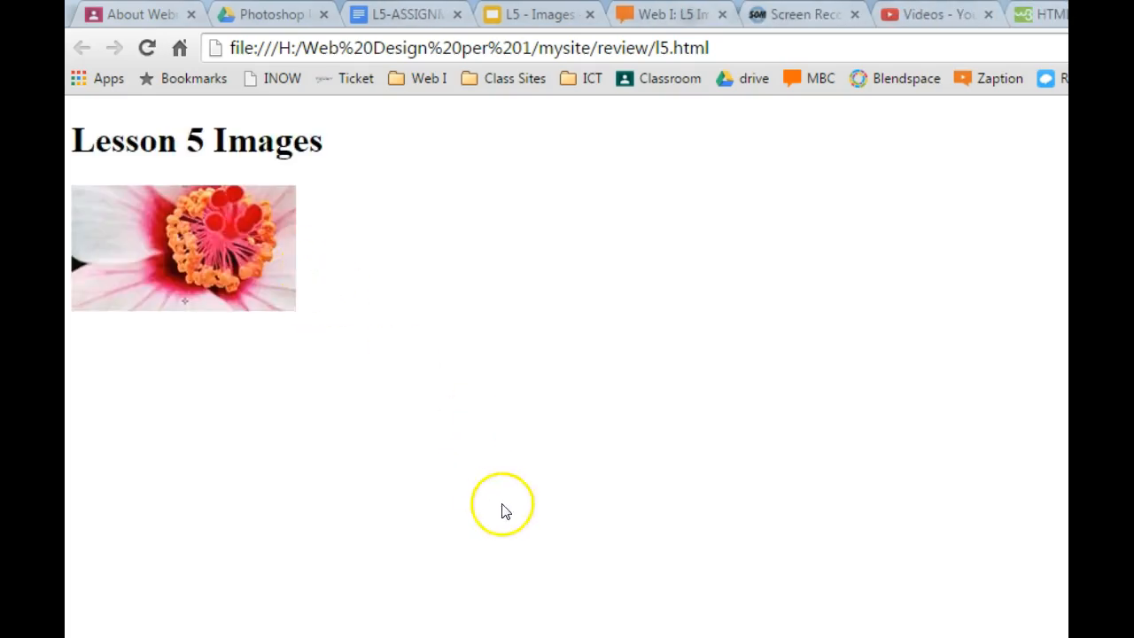
mouse_move(607, 517)
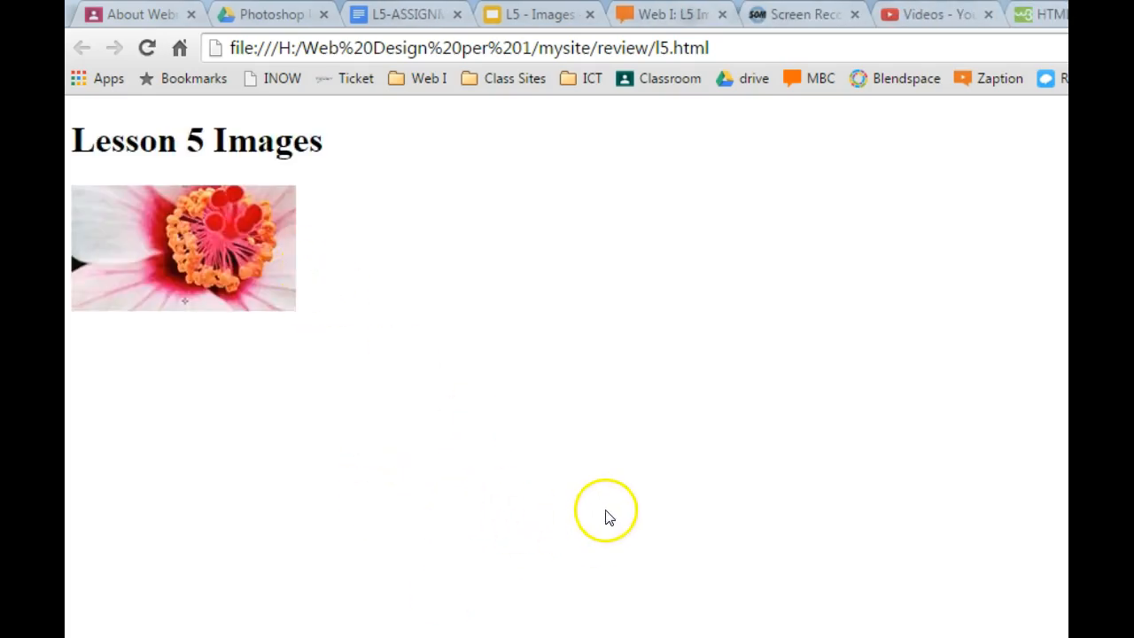
mouse_move(248, 266)
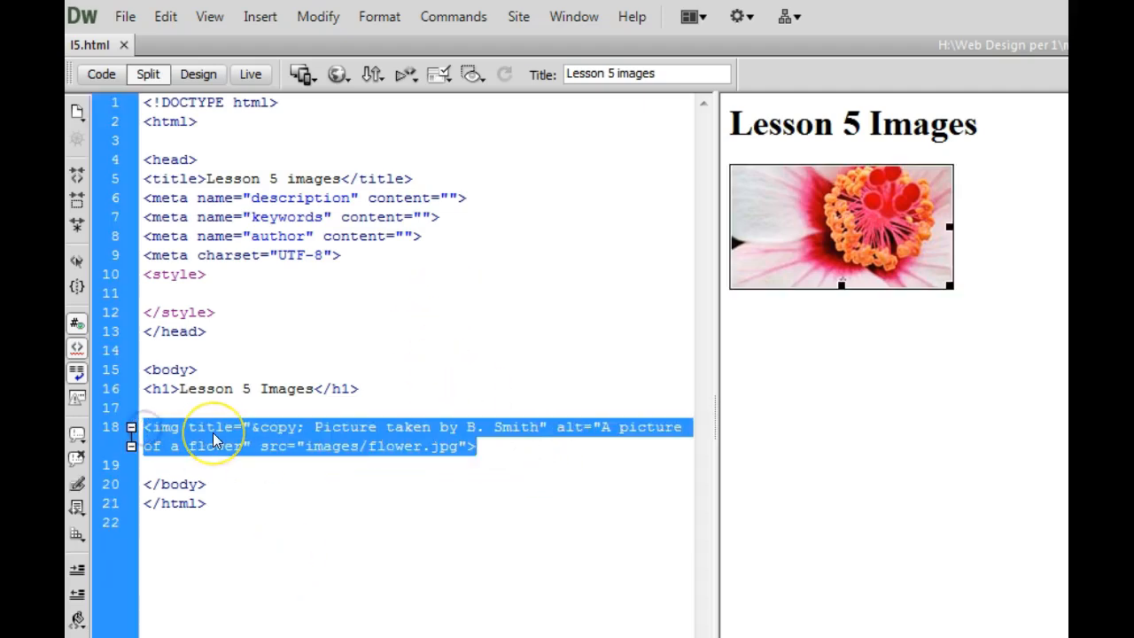
- Select the img line and change the first copy's source from flower to cloud
left_click(482, 446)
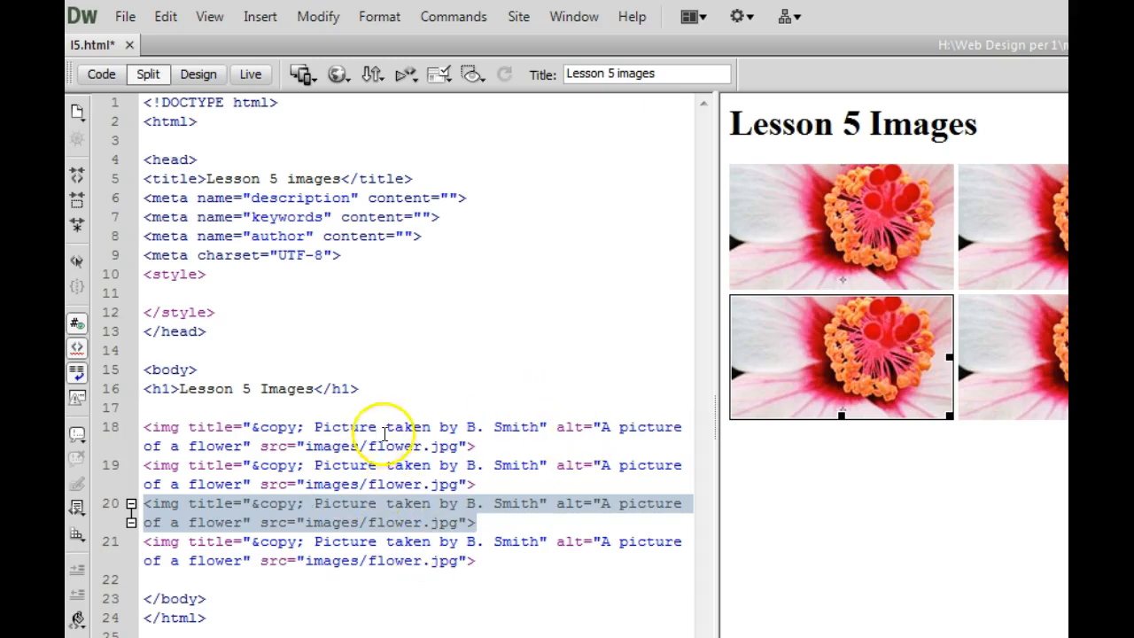
double_click(385, 446)
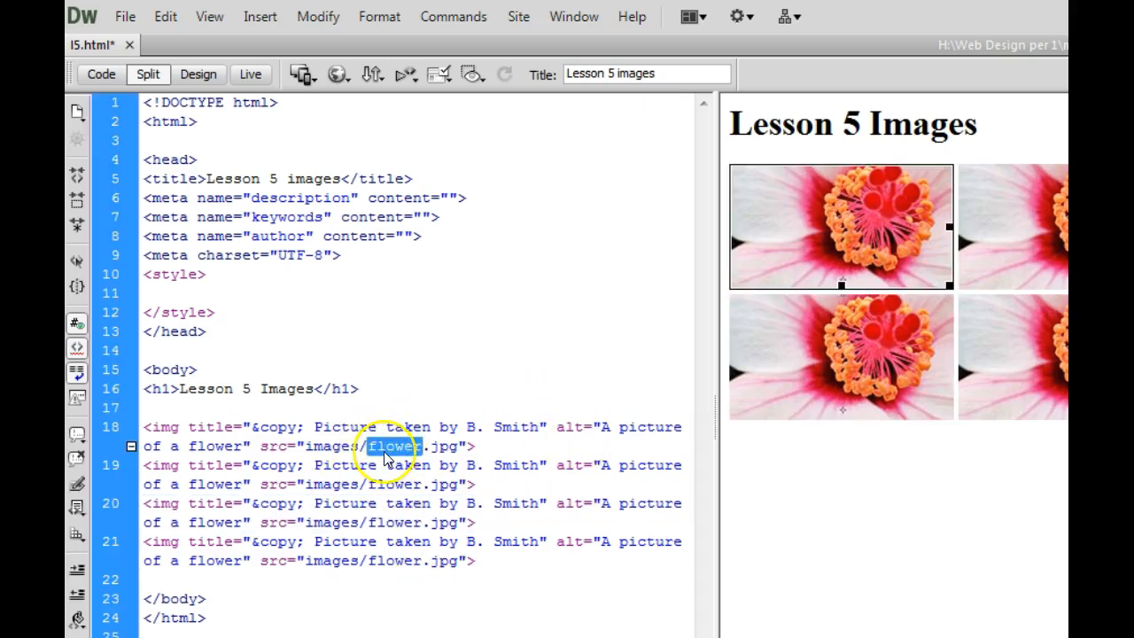
type("cloud")
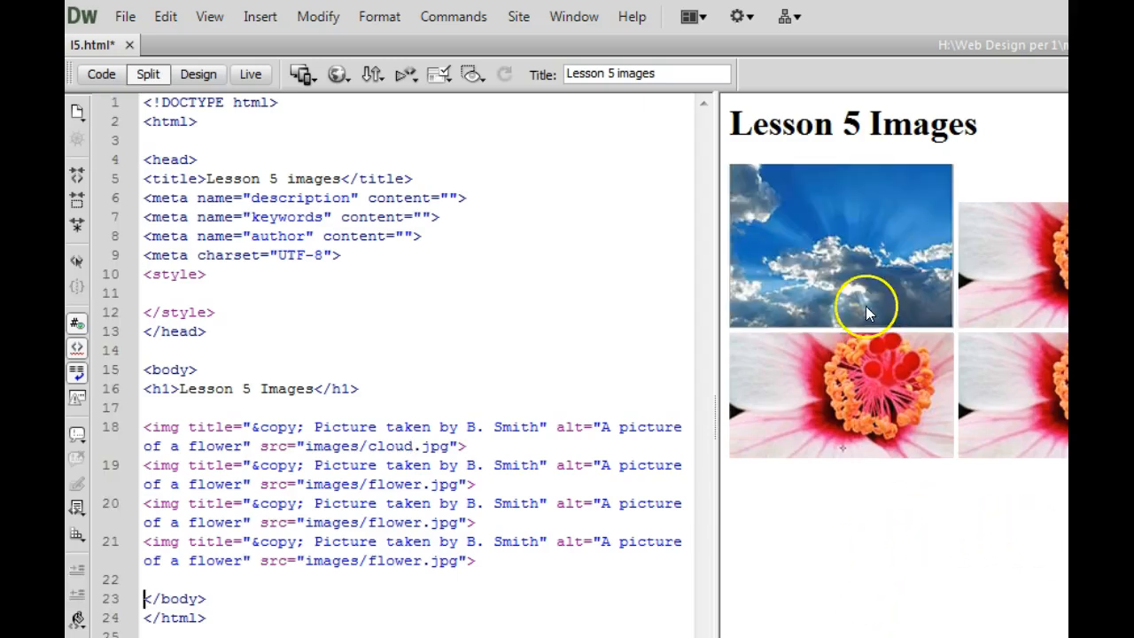
mouse_move(854, 394)
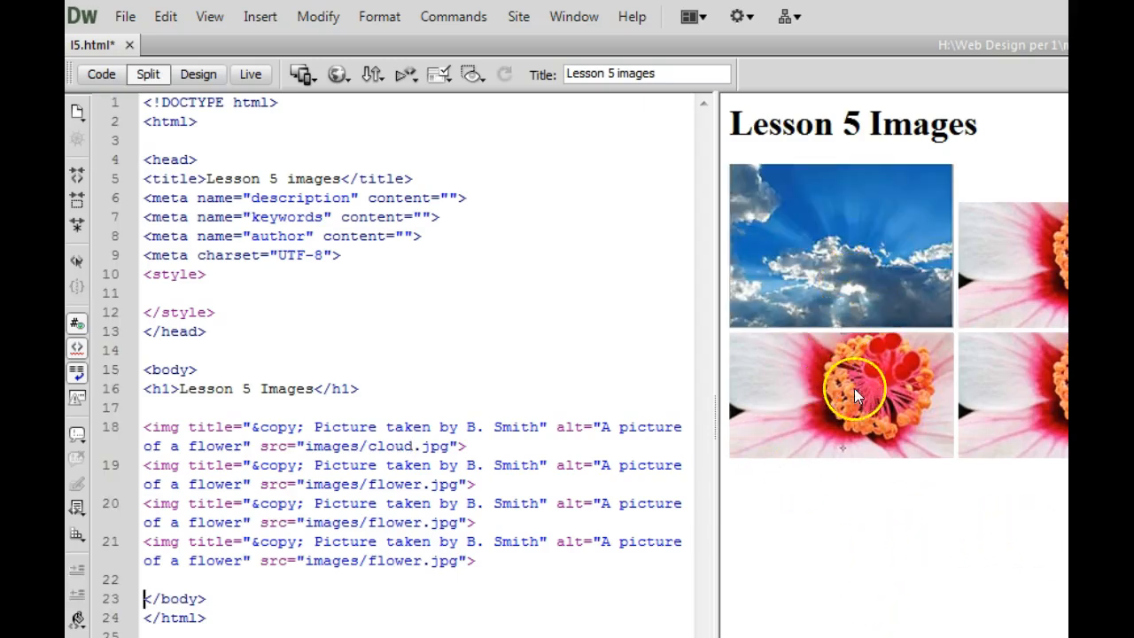
mouse_move(823, 402)
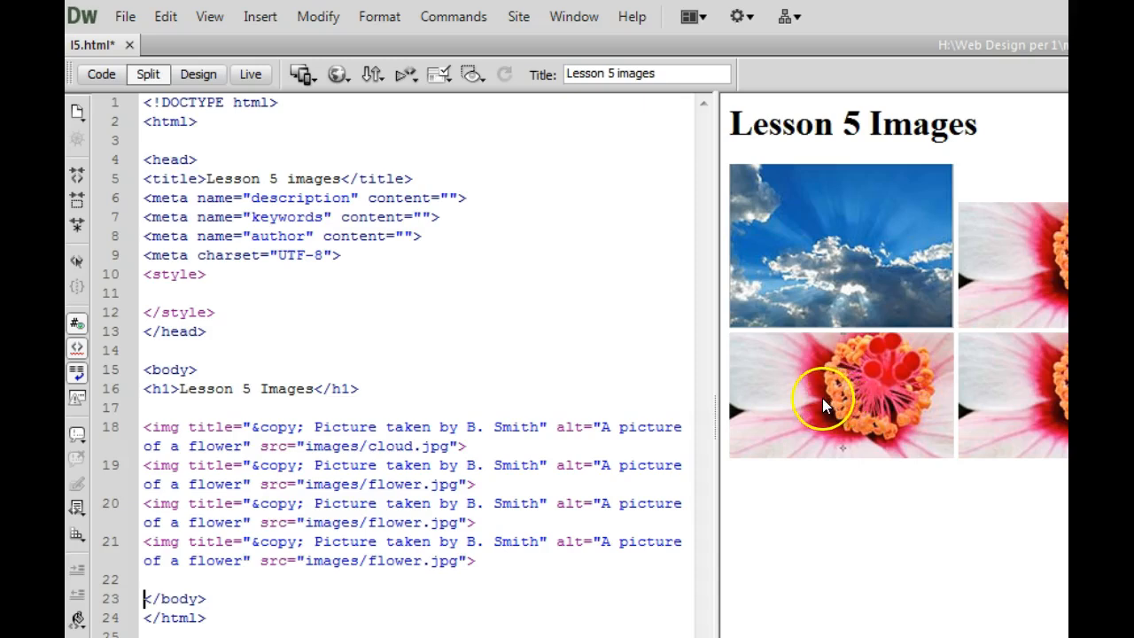
mouse_move(861, 434)
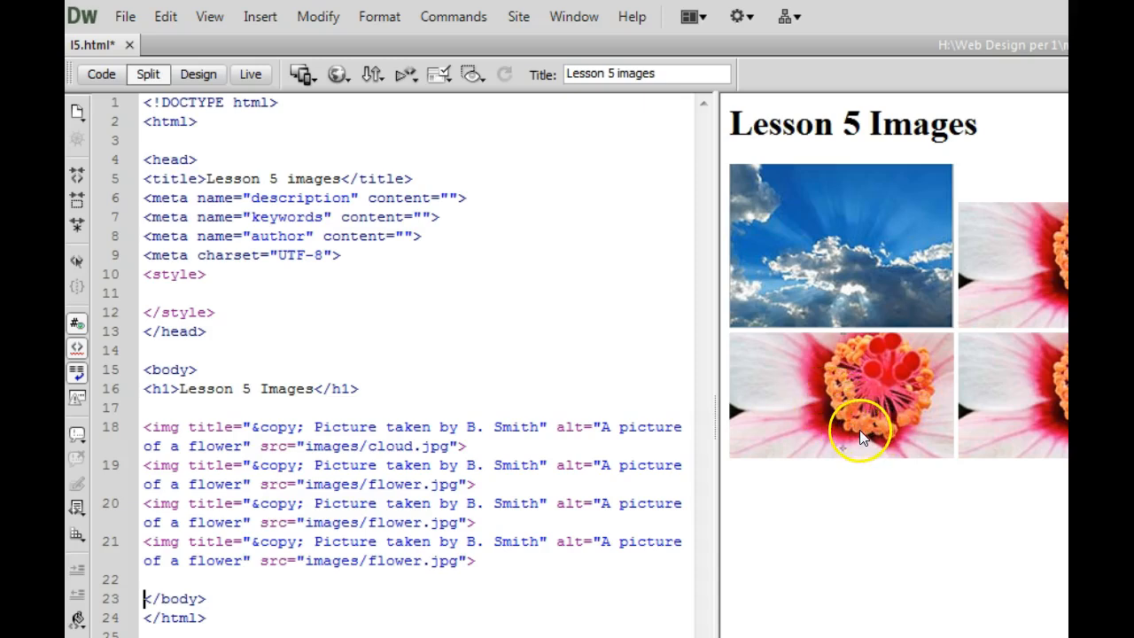